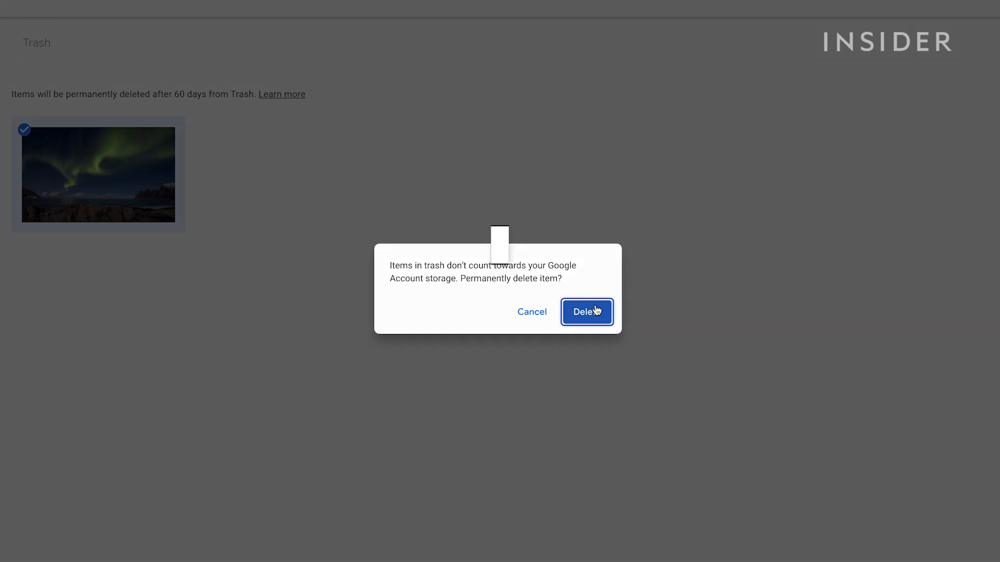
Open the northern lights photo and move it from the library to the trash.
left_click(585, 312)
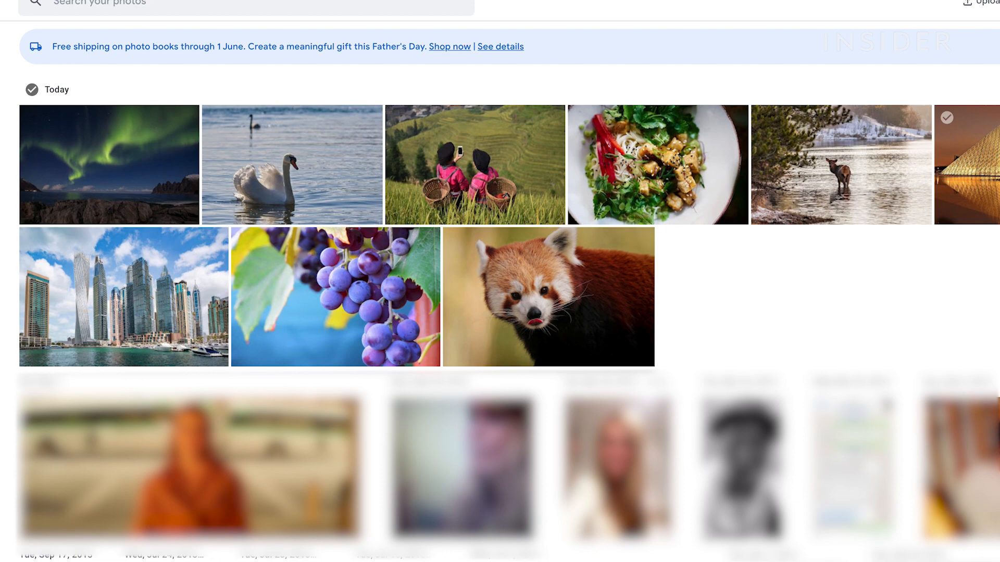
left_click(109, 164)
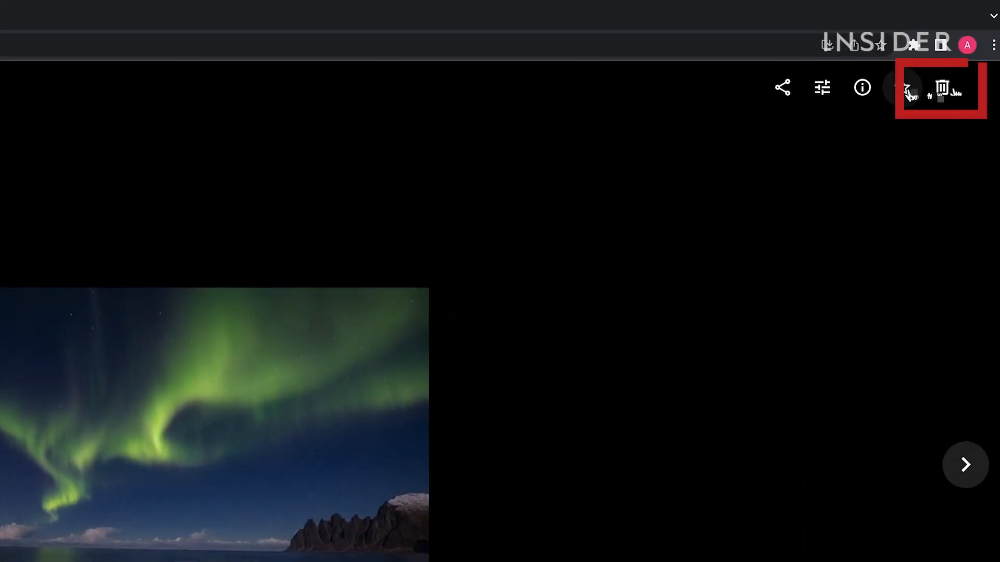
left_click(943, 87)
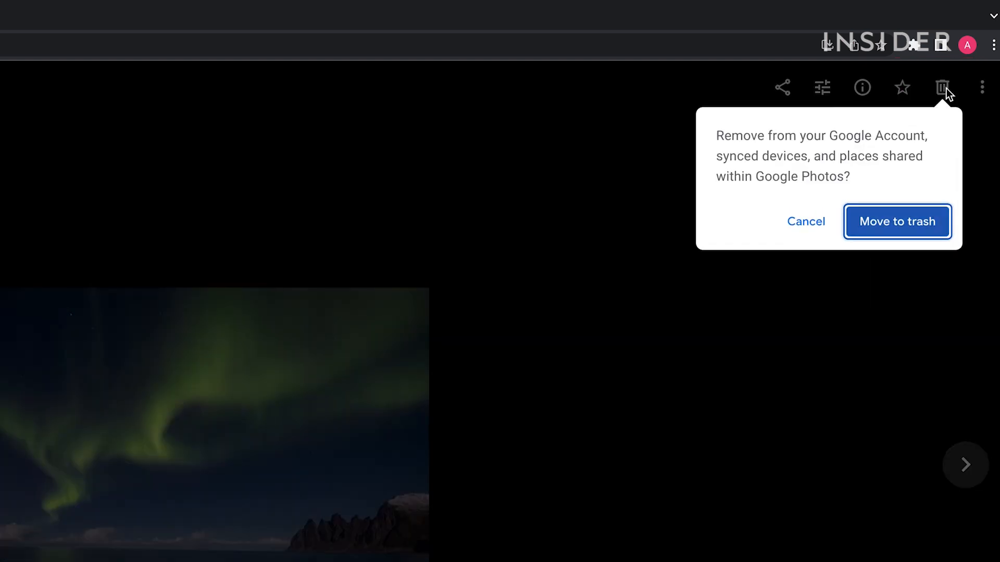
left_click(897, 221)
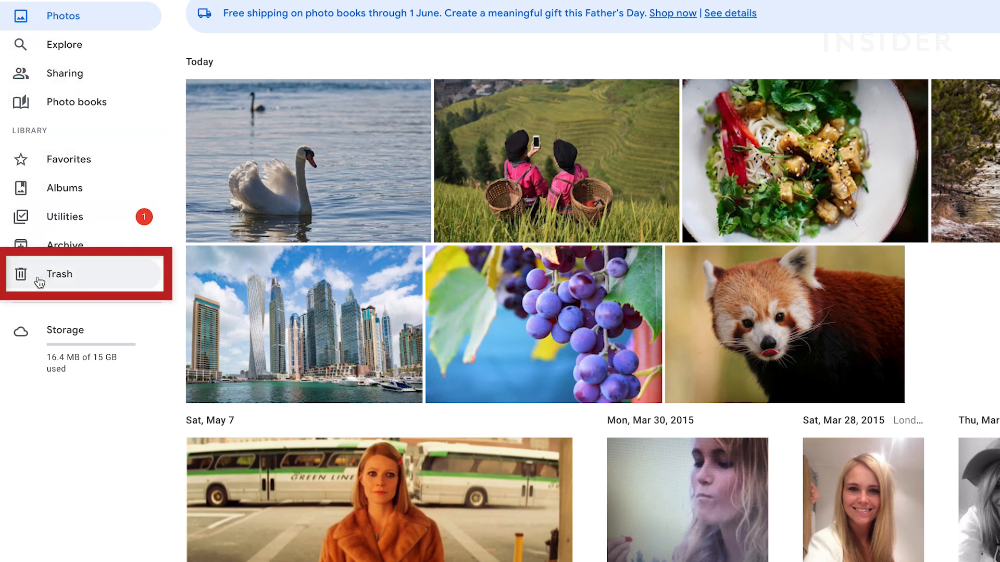
Select the aurora photo in Trash and confirm its permanent deletion.
left_click(59, 275)
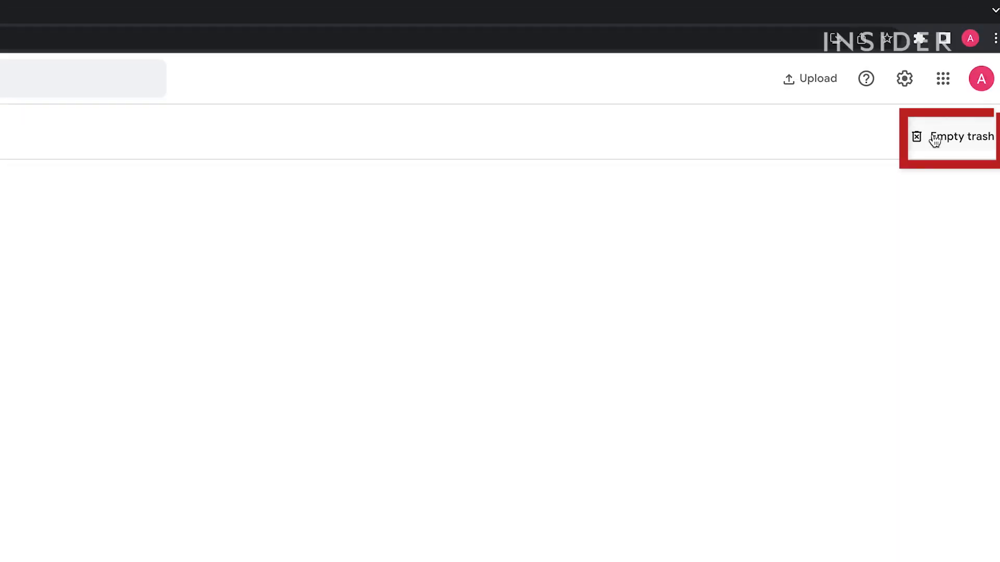
left_click(960, 136)
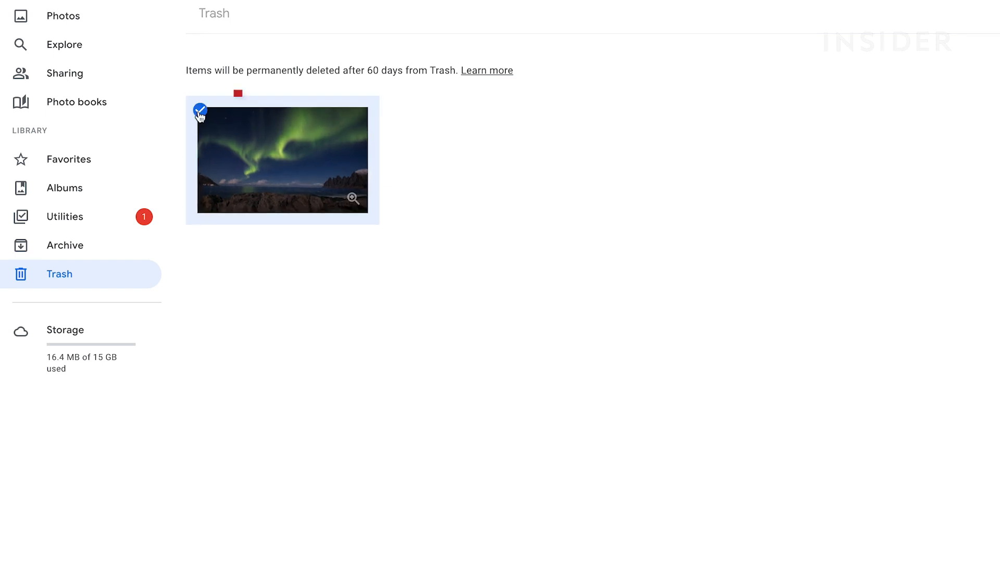
left_click(200, 111)
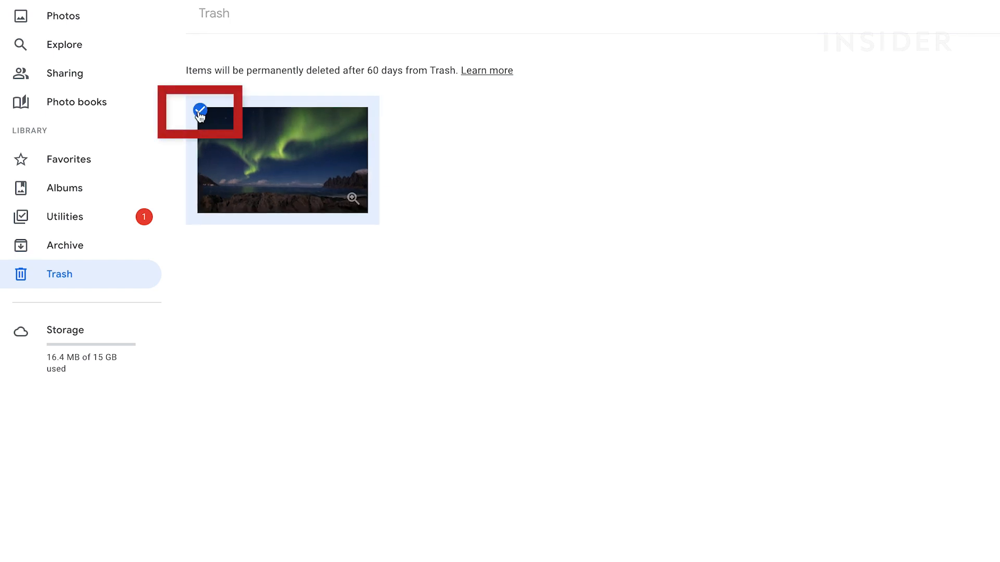
left_click(200, 110)
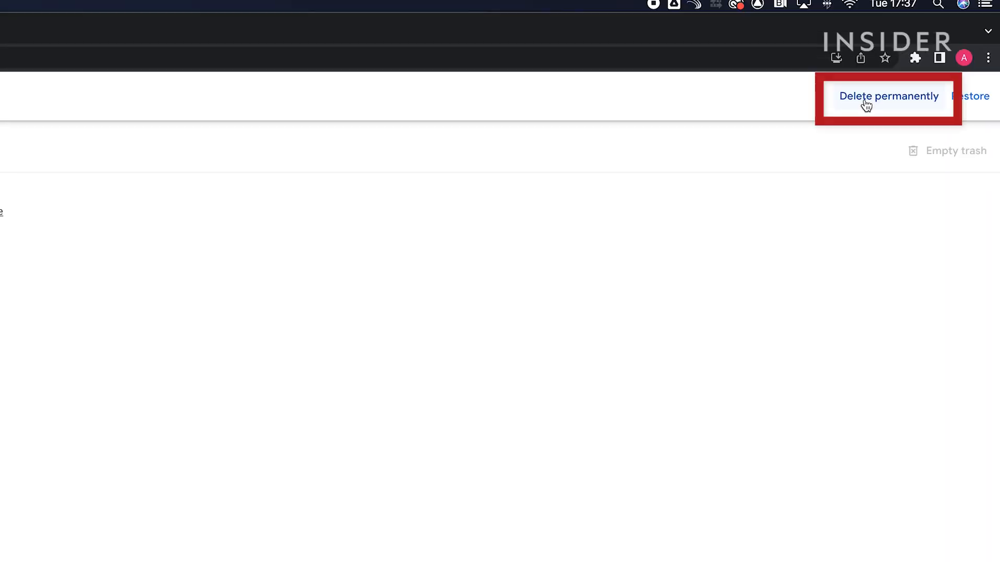
left_click(888, 96)
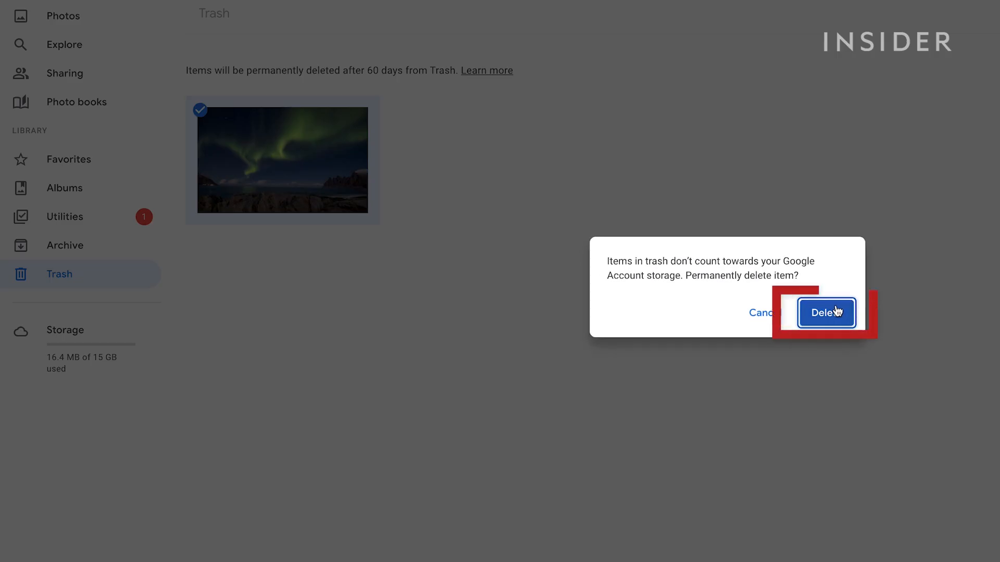
left_click(824, 312)
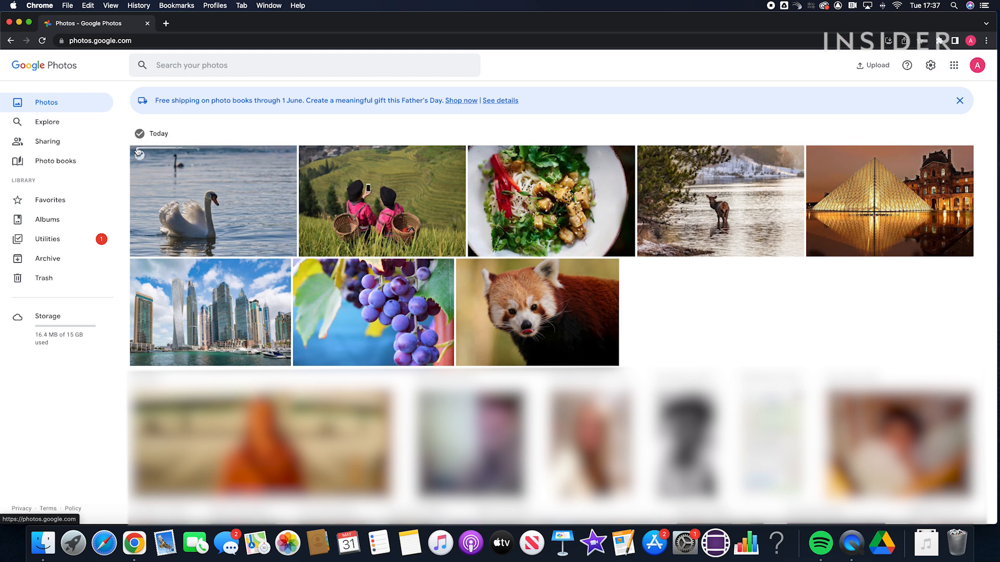
Shift-select the eight Today photos from swan to red panda and move them to trash.
left_click(140, 156)
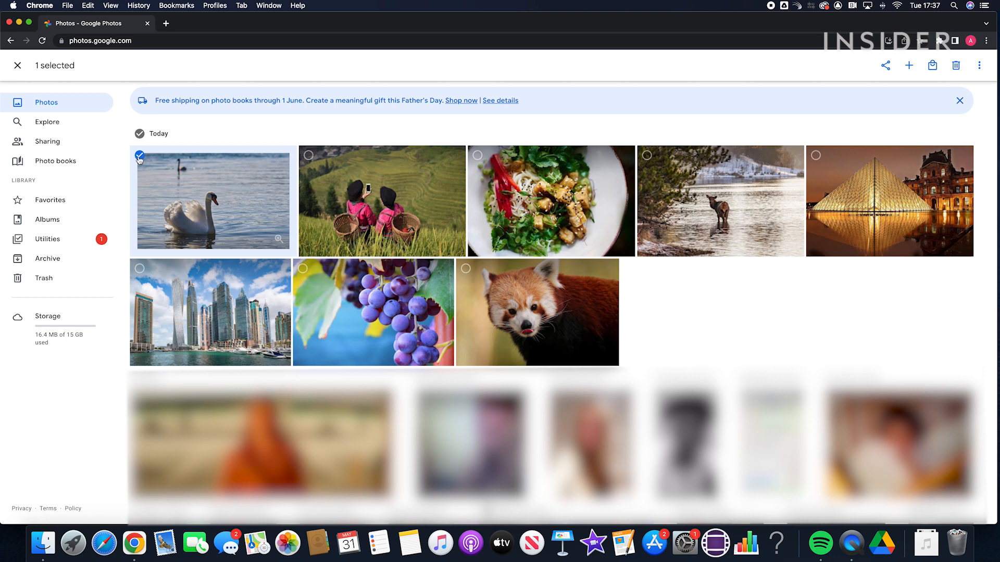
key("shift")
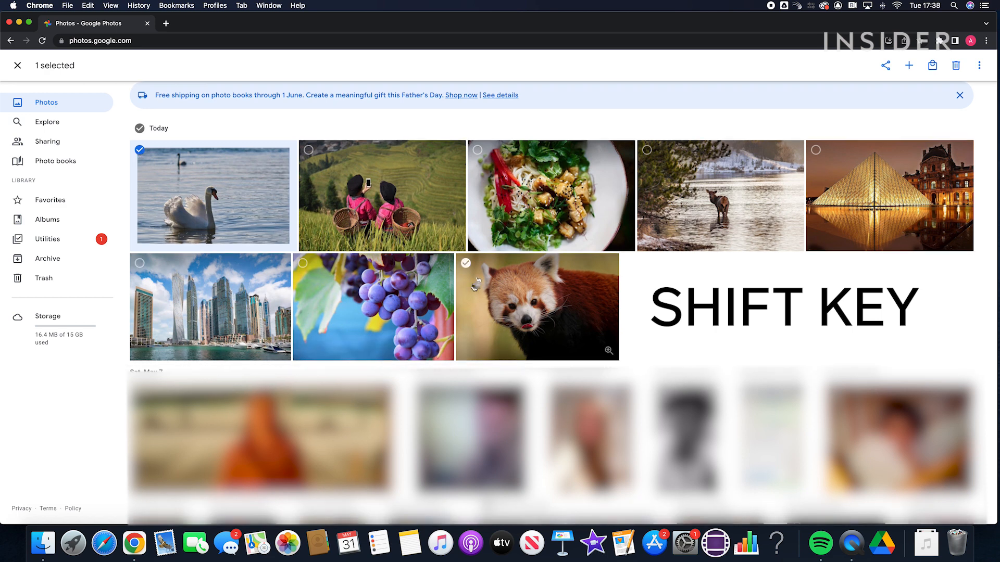
left_click(466, 262)
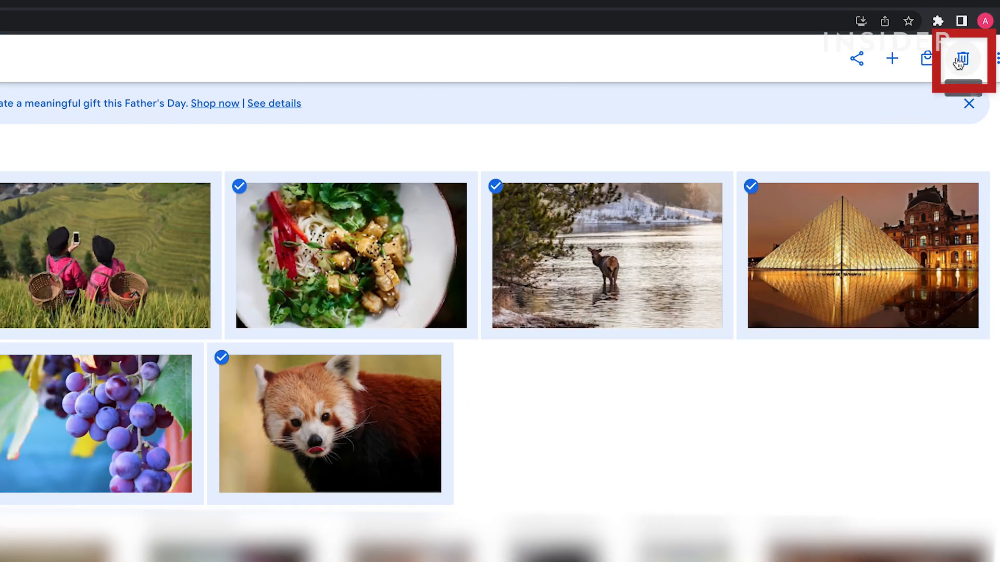
left_click(962, 58)
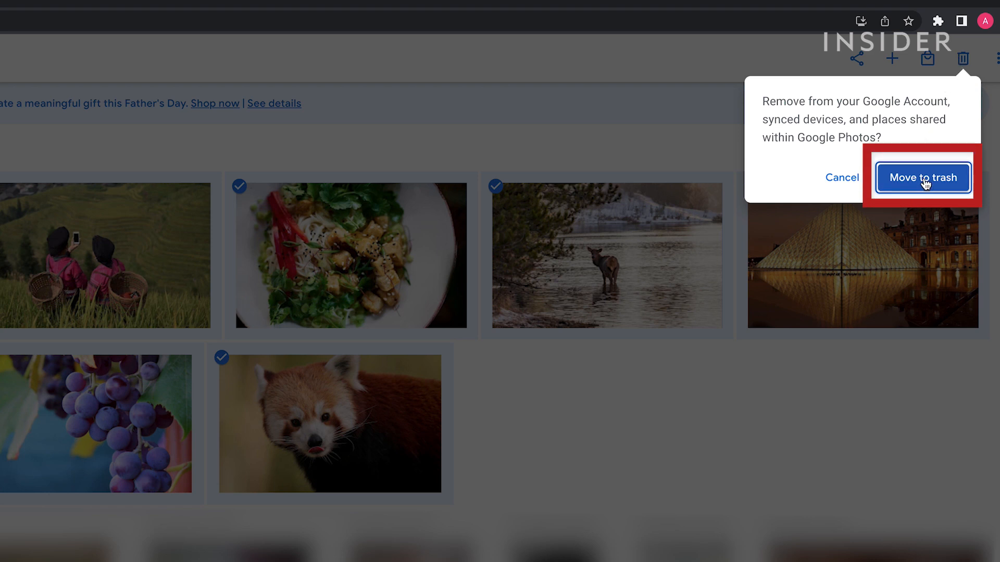
left_click(923, 177)
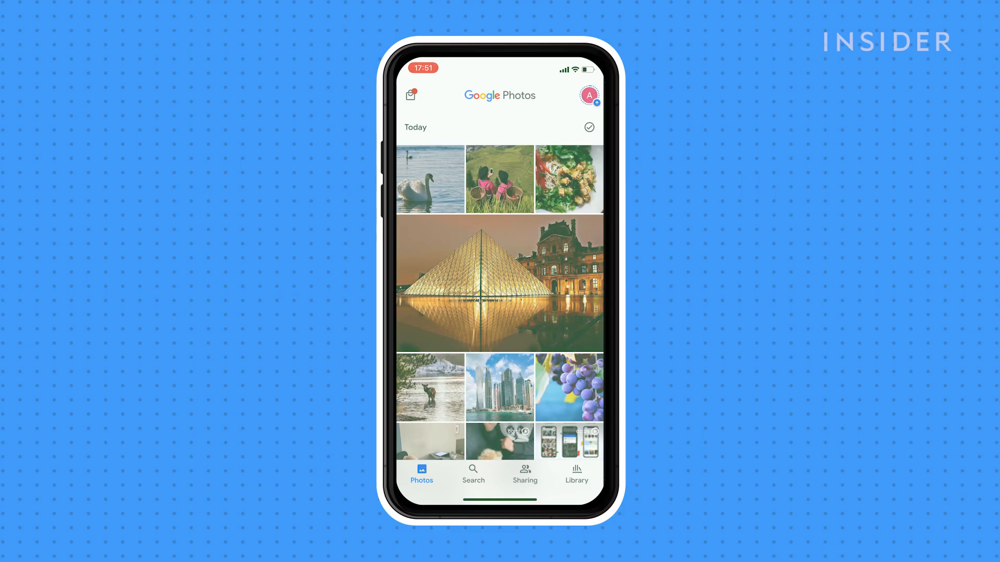
Delete the swan photo on the phone, then select the green hills and salad photos.
left_click(431, 178)
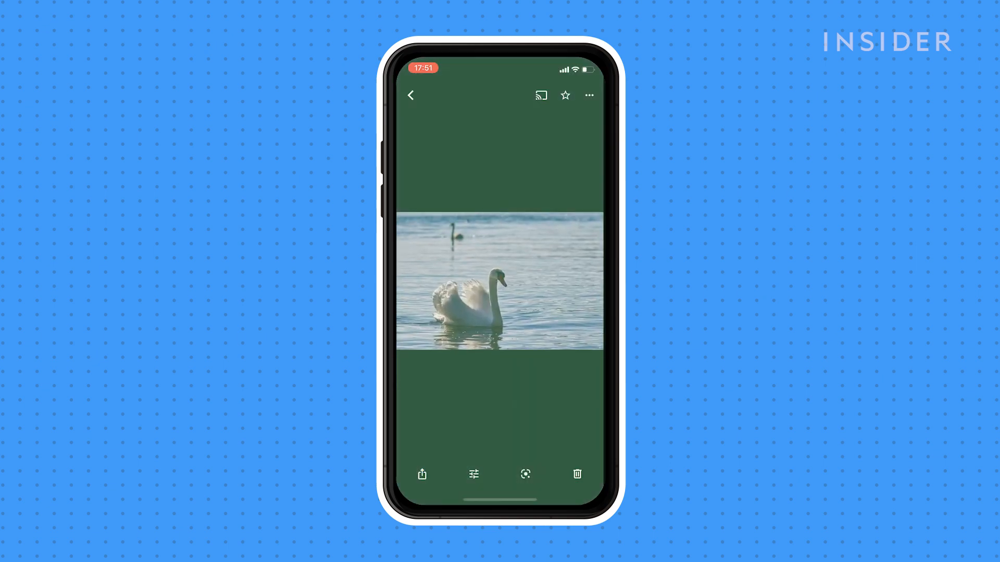
left_click(576, 474)
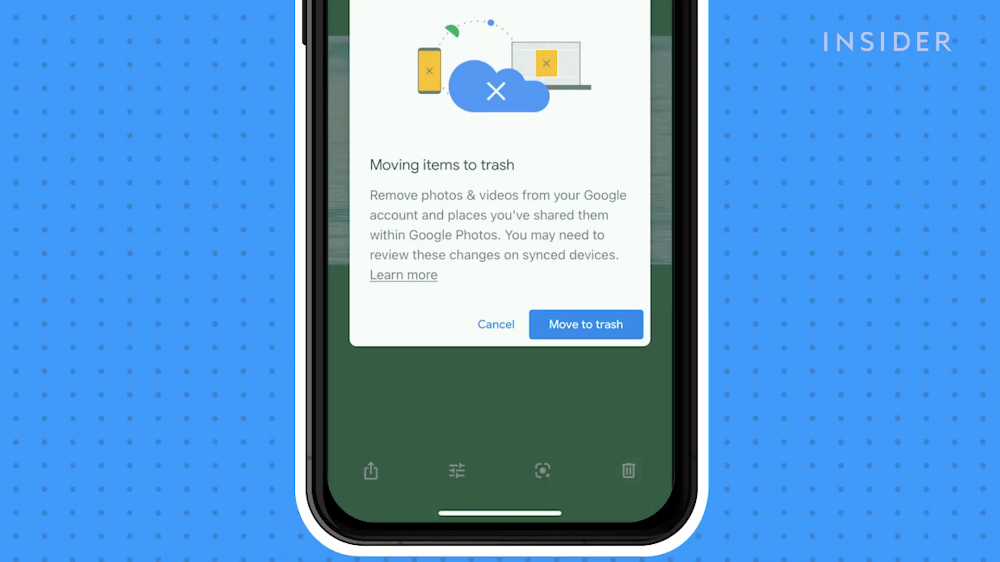
left_click(584, 325)
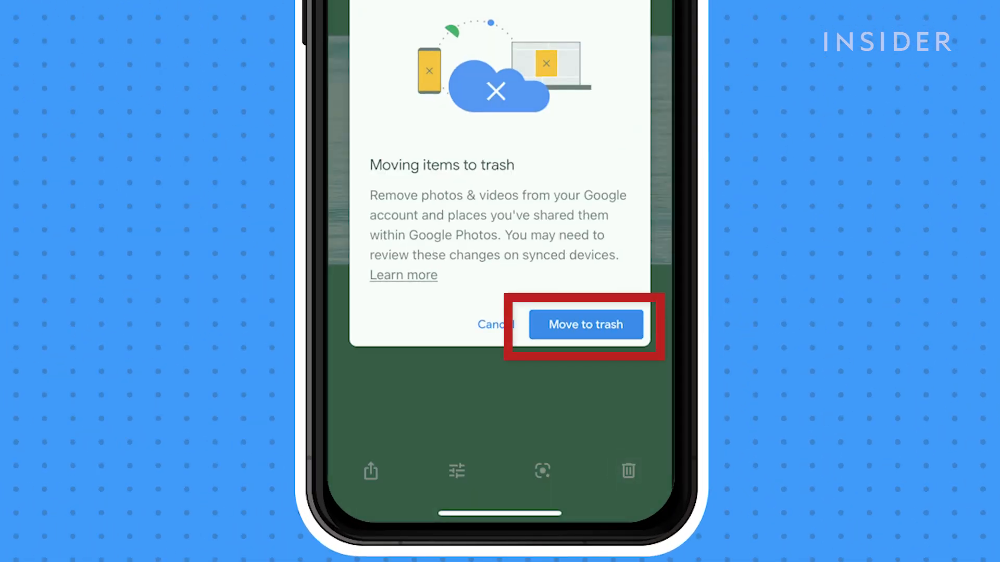
left_click(585, 325)
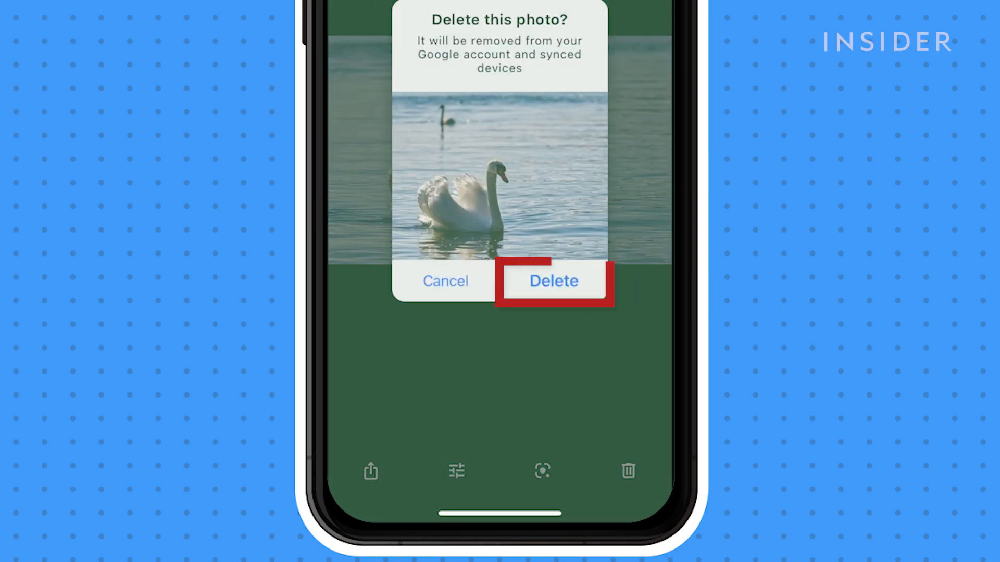
left_click(552, 280)
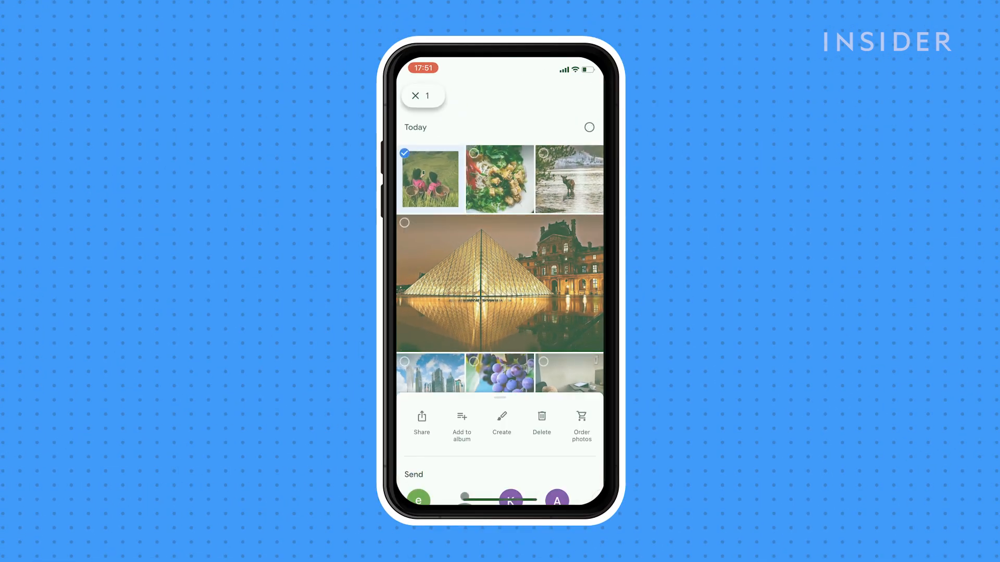
left_click(499, 180)
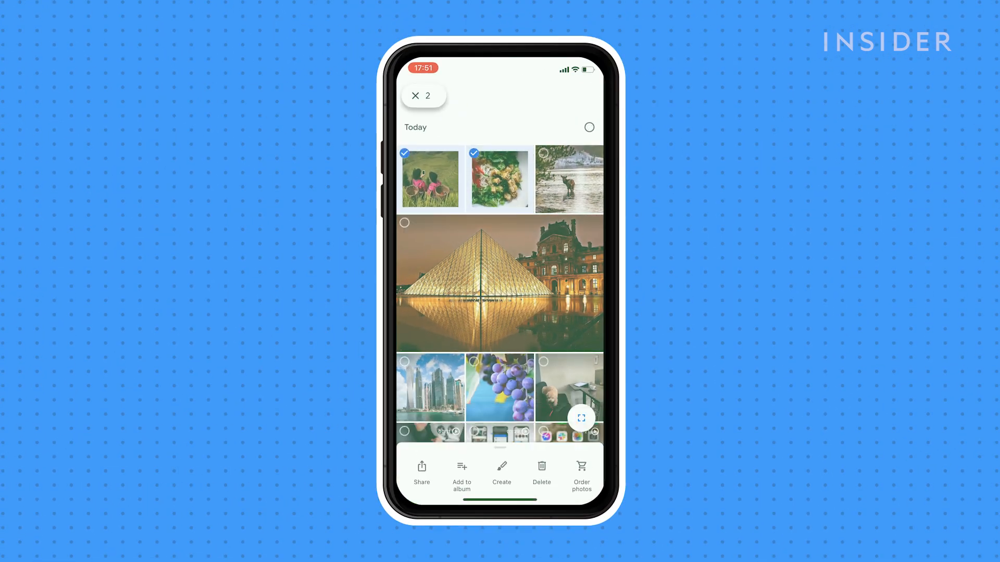
left_click(541, 469)
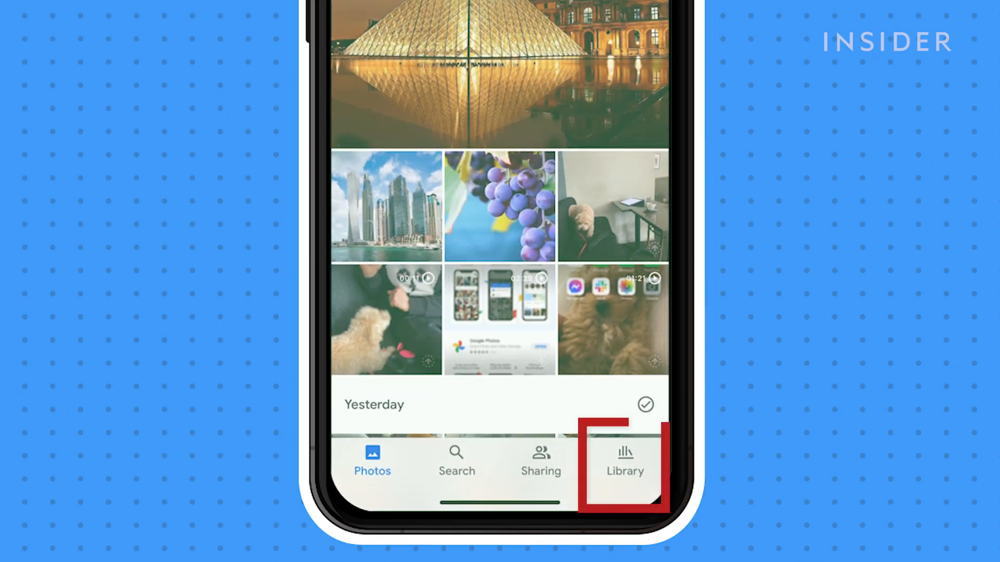
In the app's Library Trash, permanently delete the hills and salad photos.
left_click(624, 462)
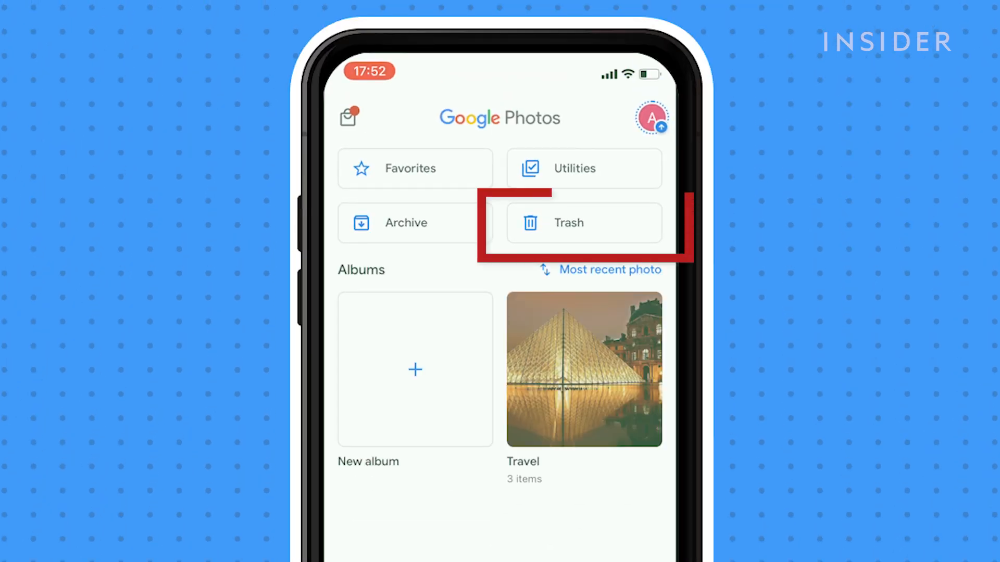
left_click(582, 222)
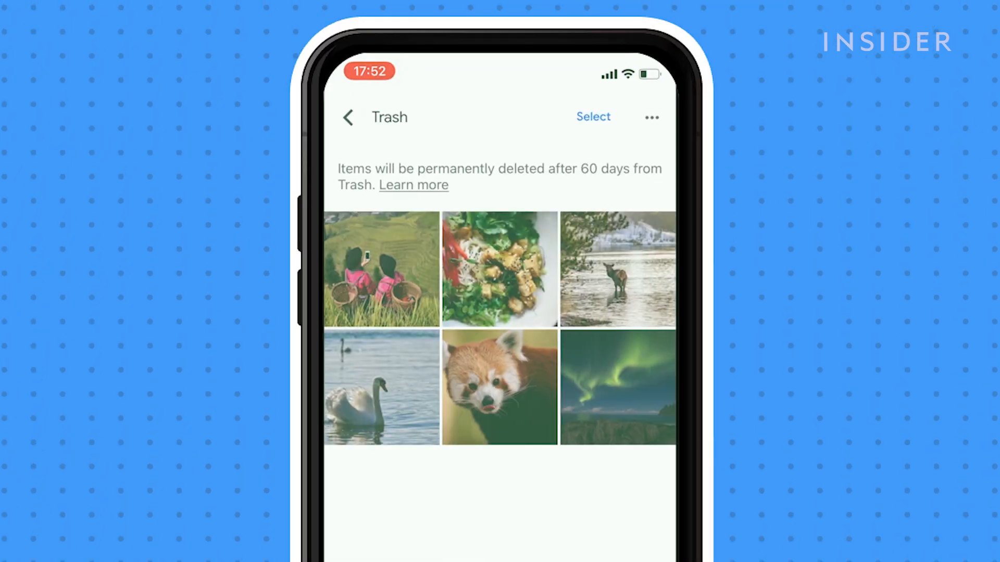
left_click(651, 116)
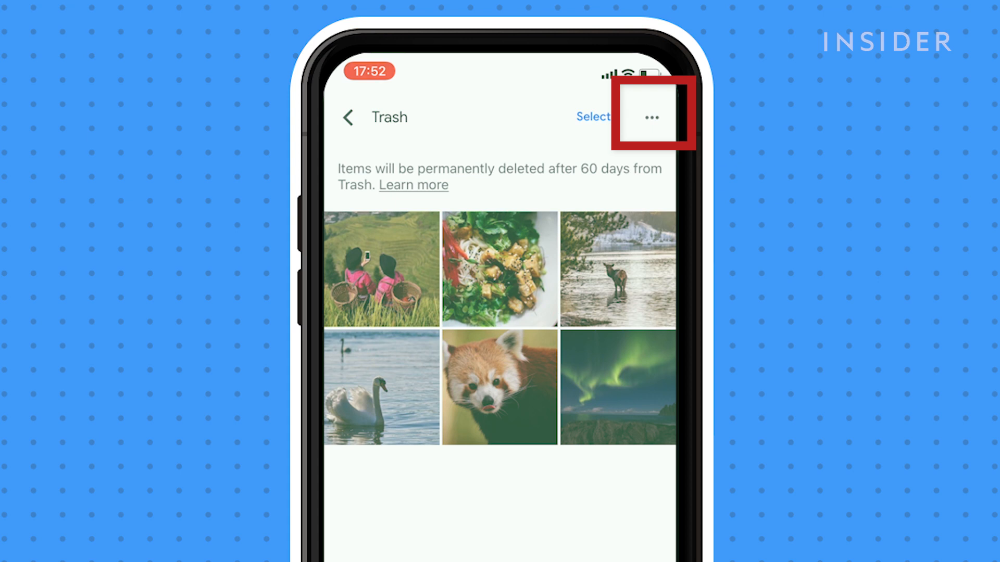
left_click(651, 117)
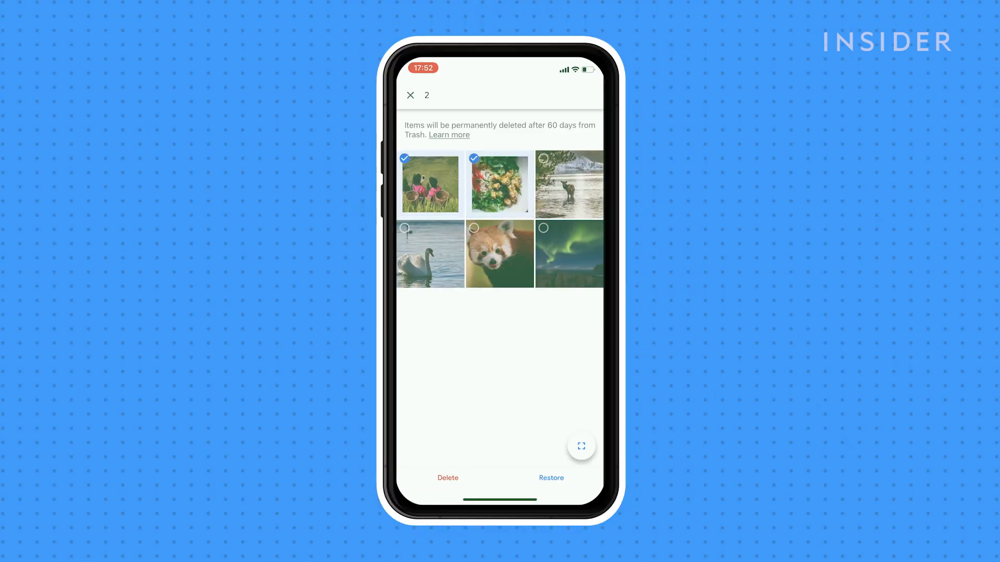
left_click(447, 478)
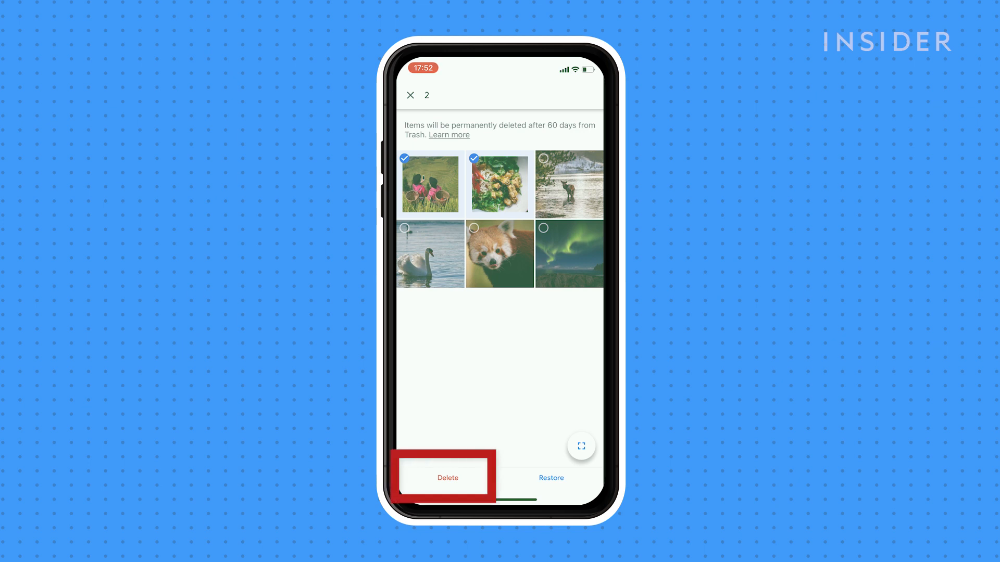
left_click(447, 477)
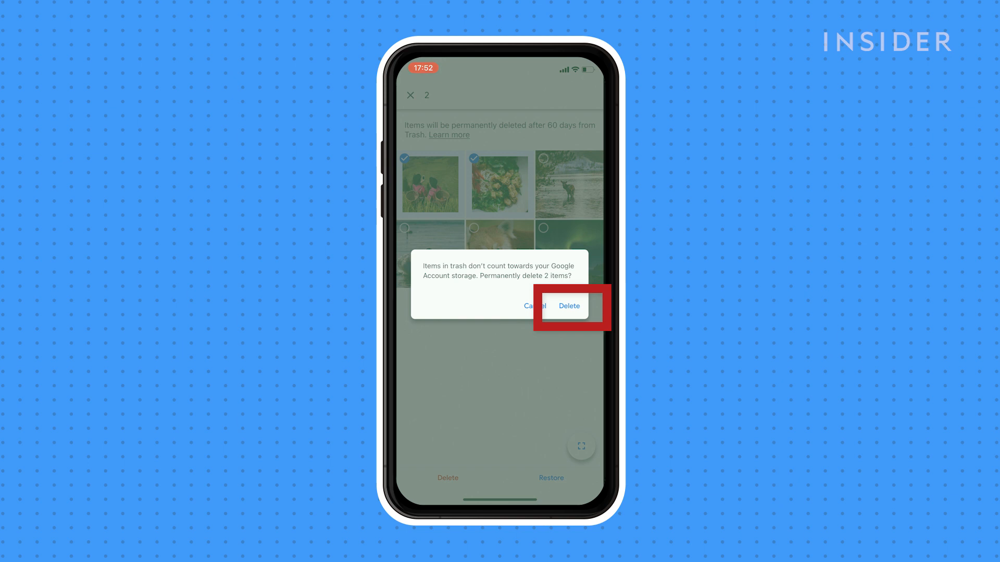
left_click(567, 307)
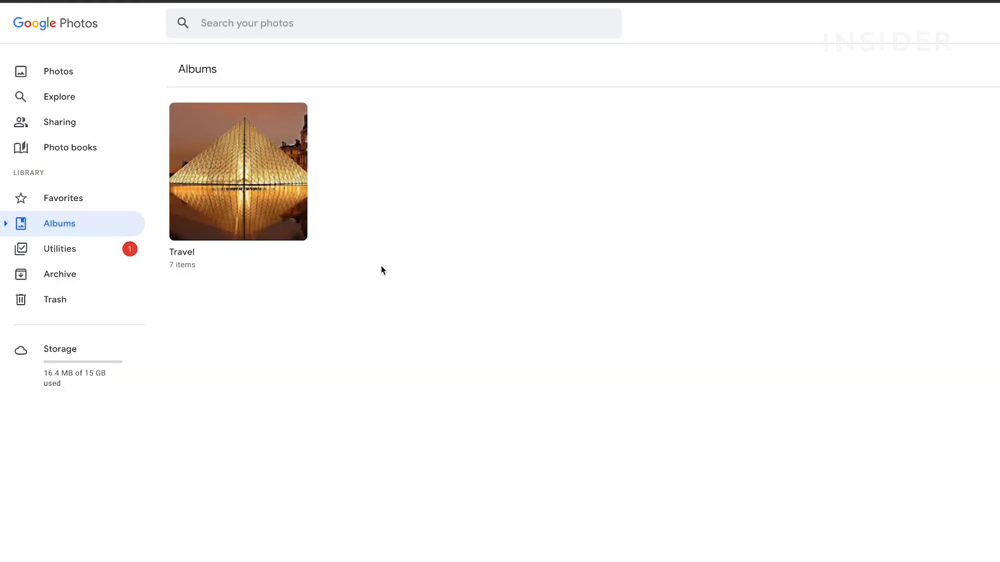
Open the Travel album and trash a photo, then the Louvre pyramid photo.
left_click(238, 171)
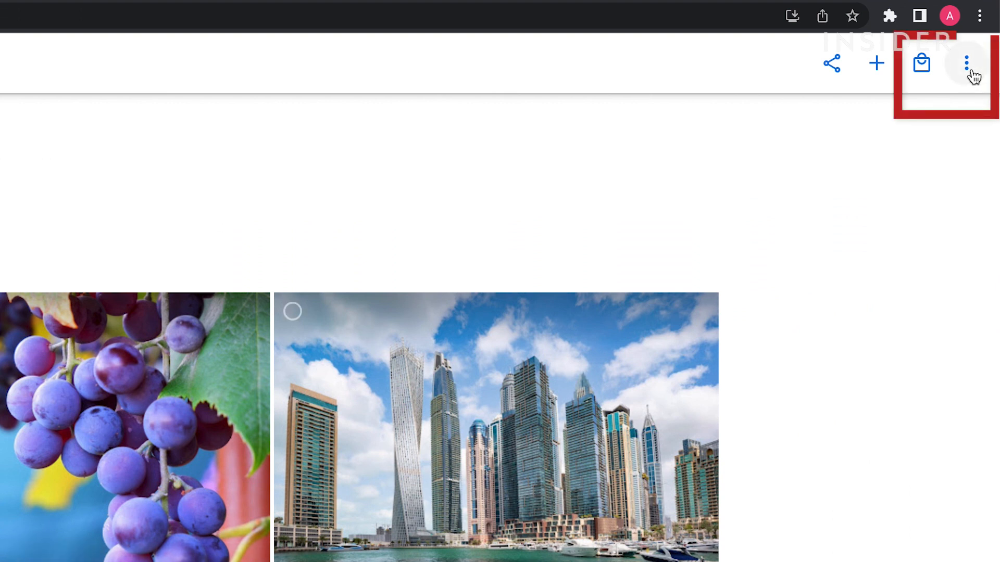
left_click(966, 63)
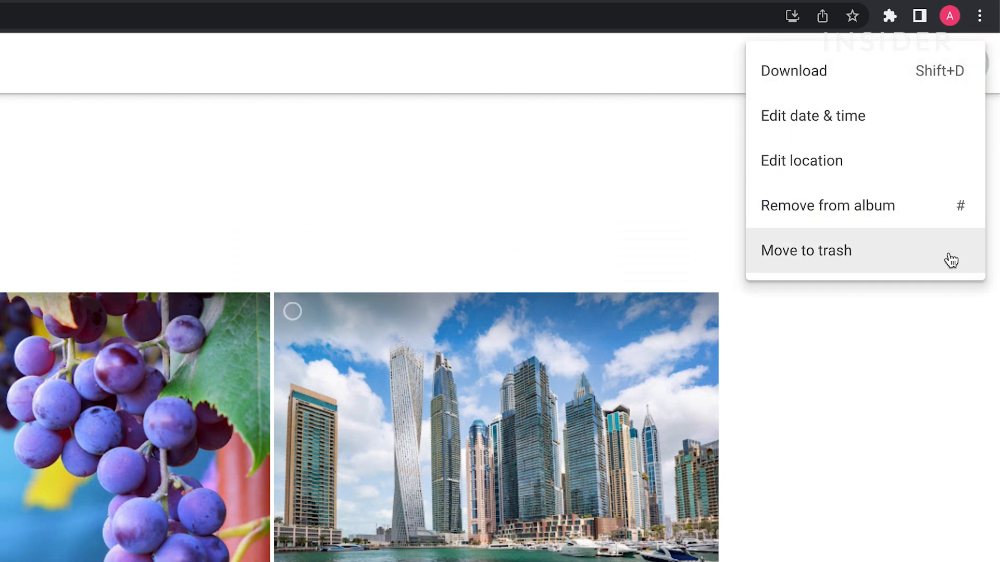
left_click(806, 250)
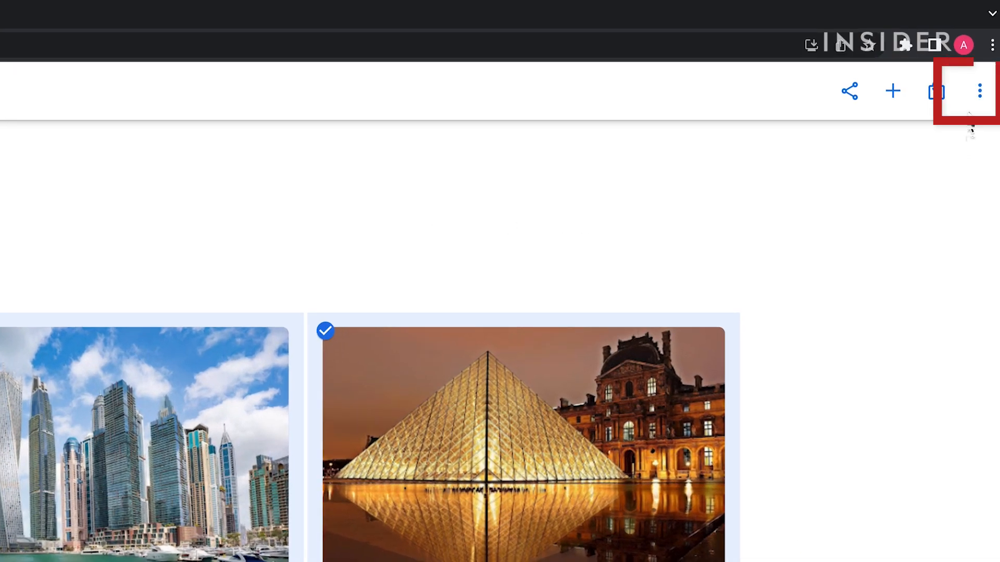
left_click(979, 90)
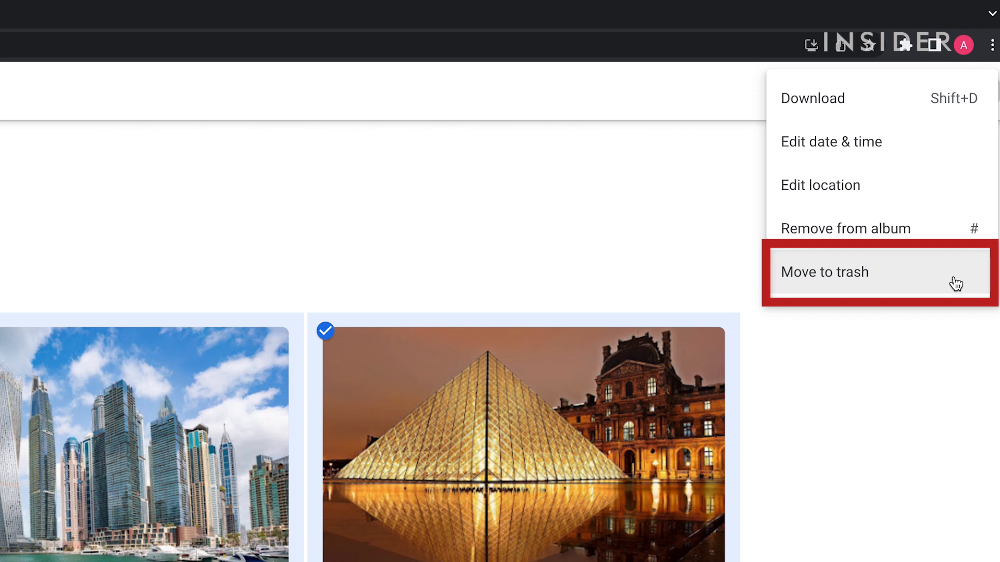
left_click(824, 272)
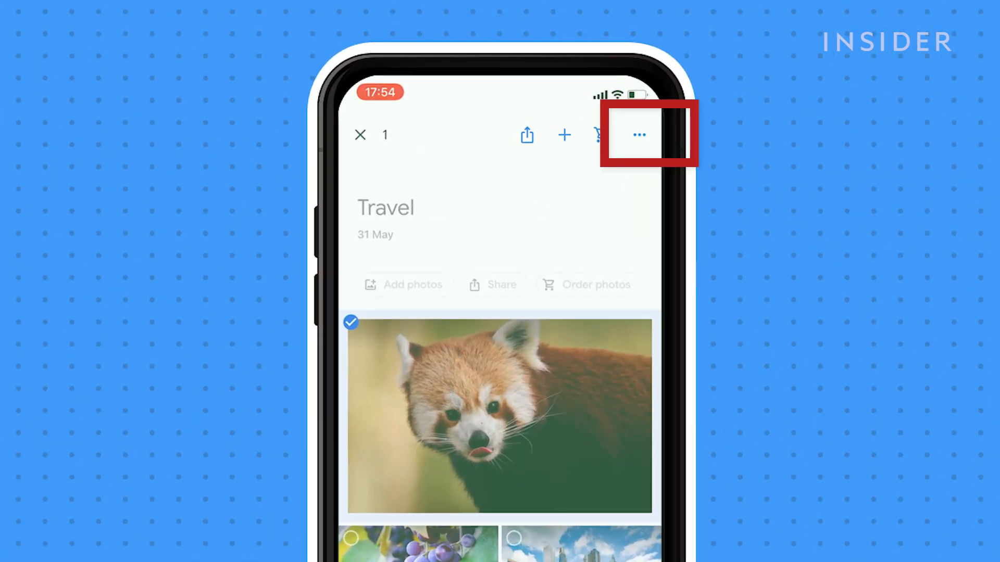
Move the red panda photo to trash and confirm the deletion.
left_click(638, 134)
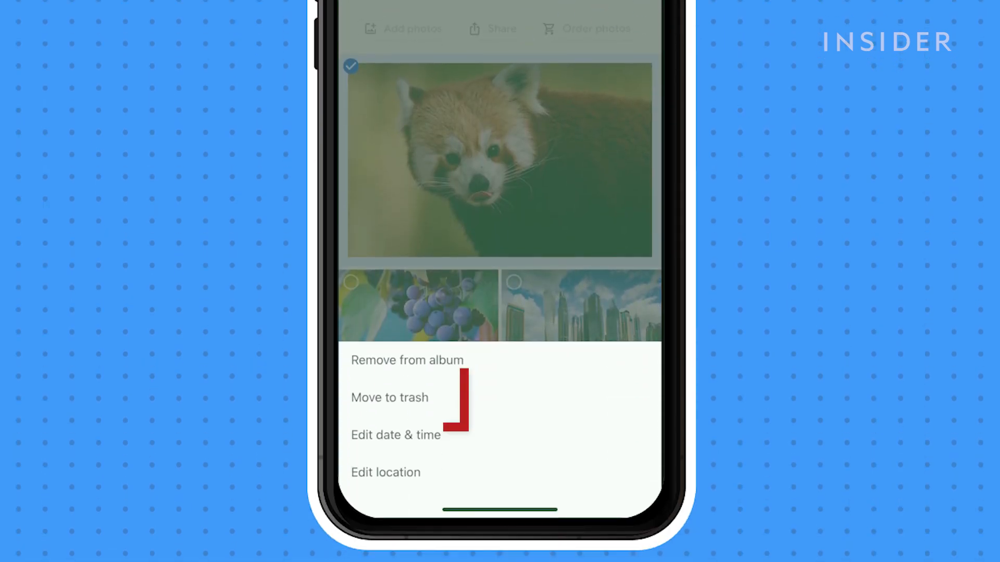
left_click(390, 397)
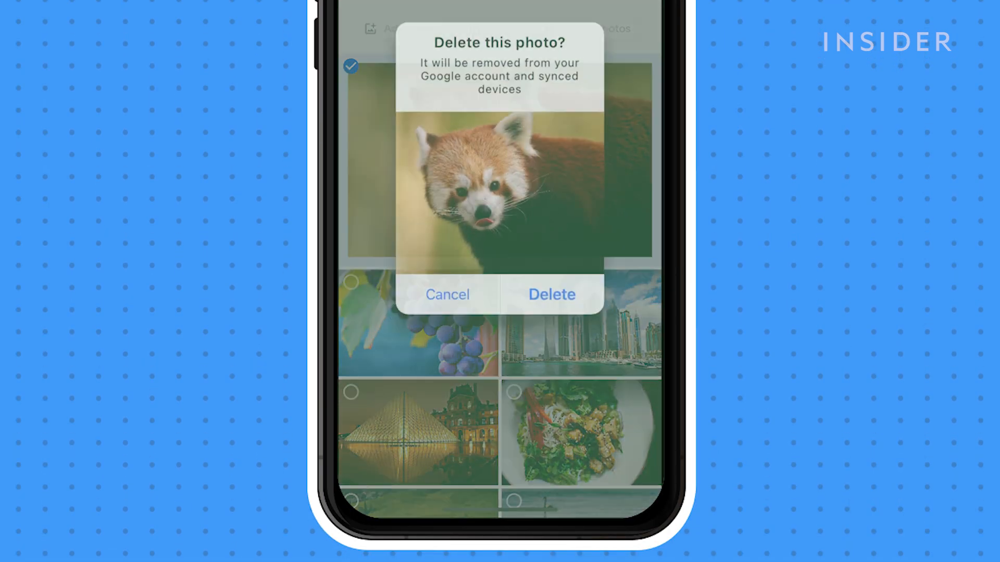
left_click(447, 294)
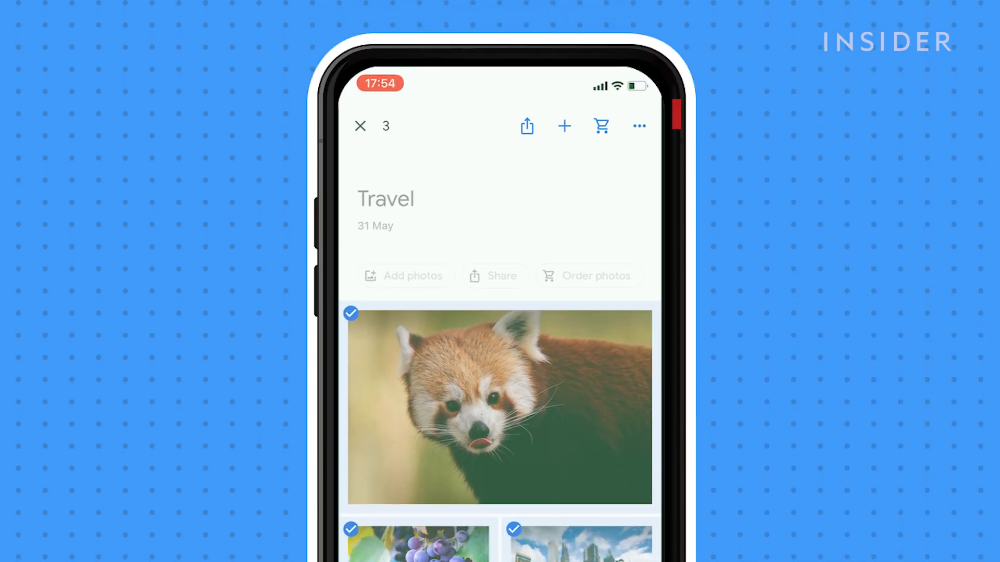
Move the three selected Travel album photos to trash and confirm.
left_click(639, 125)
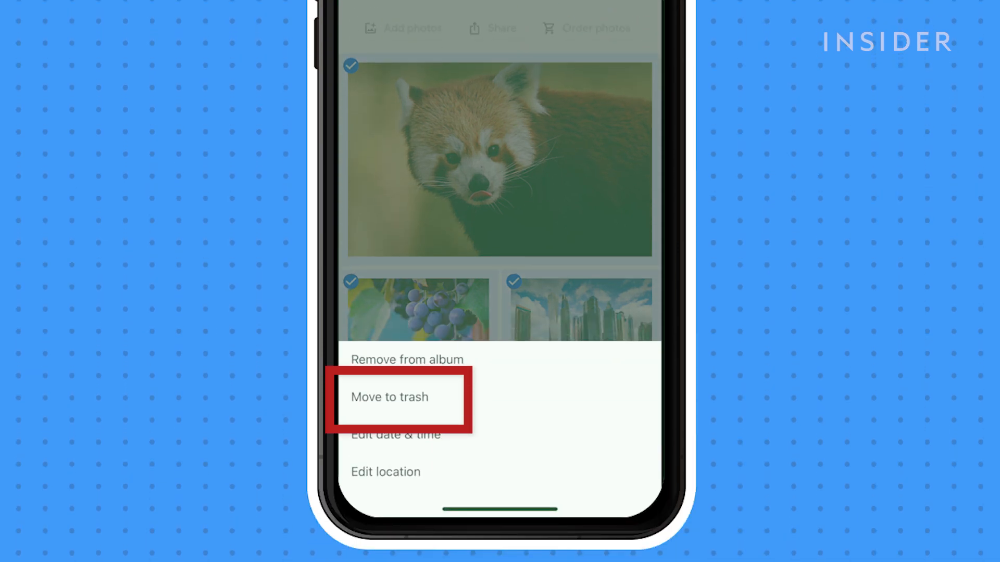
left_click(389, 397)
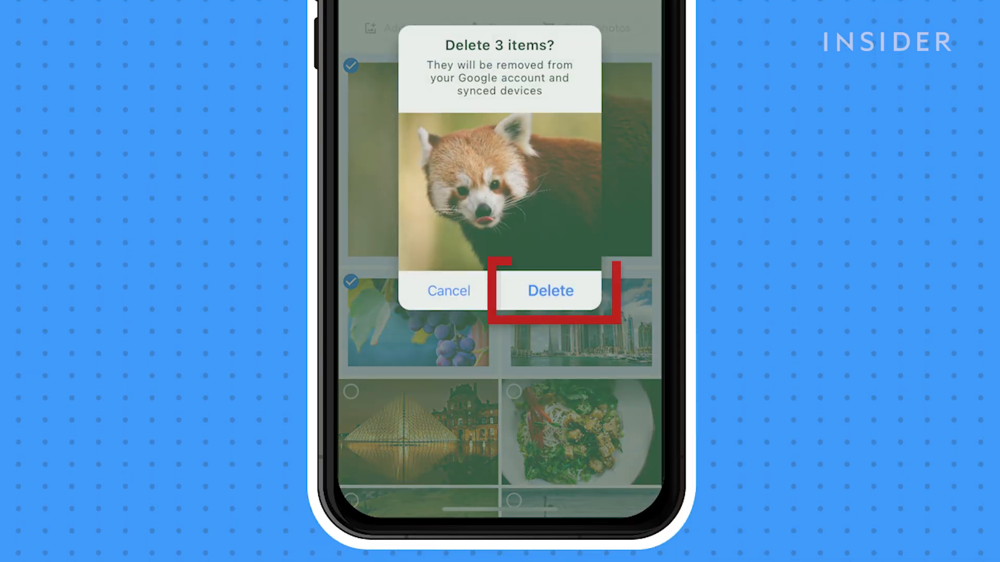
left_click(549, 291)
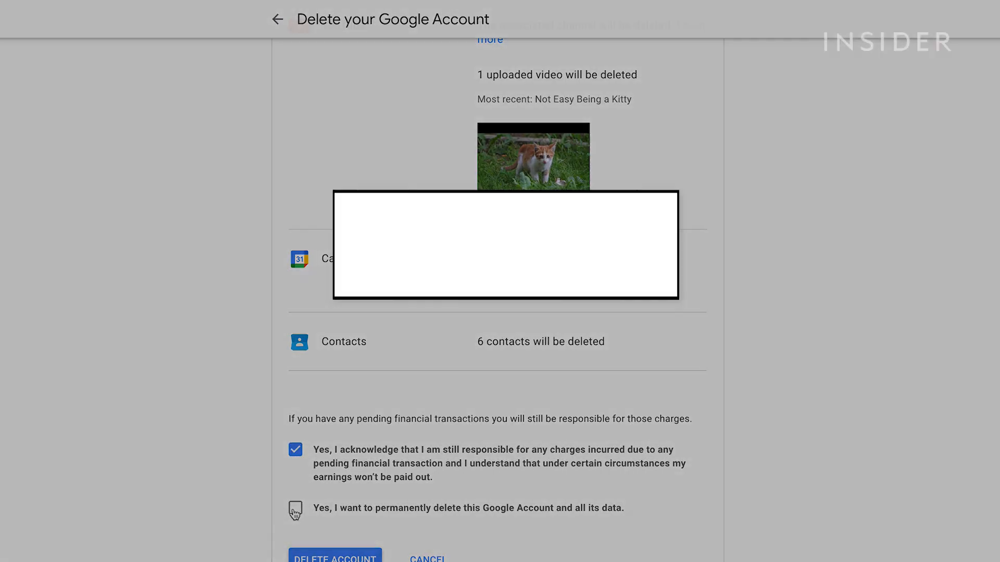
left_click(295, 508)
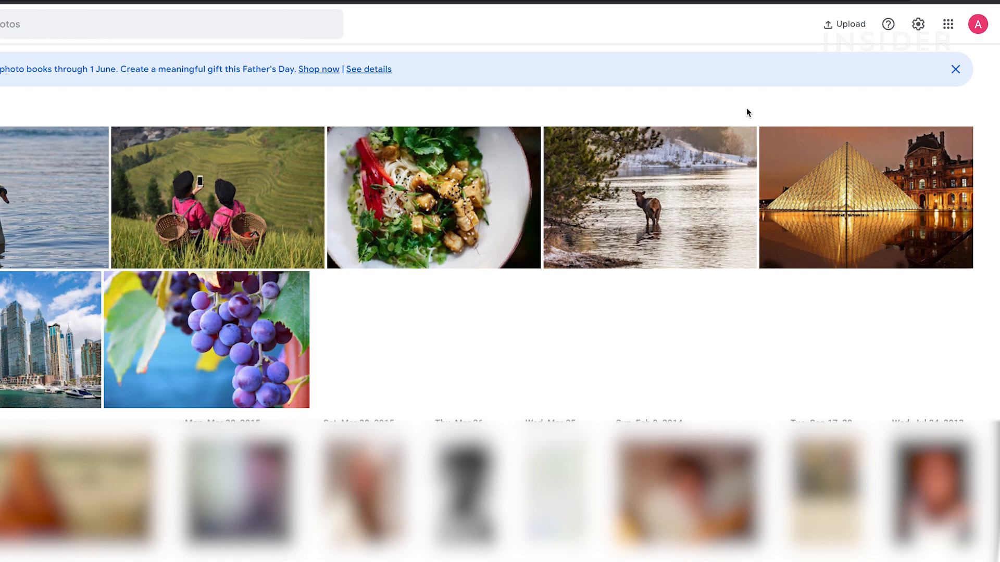
mouse_move(760, 108)
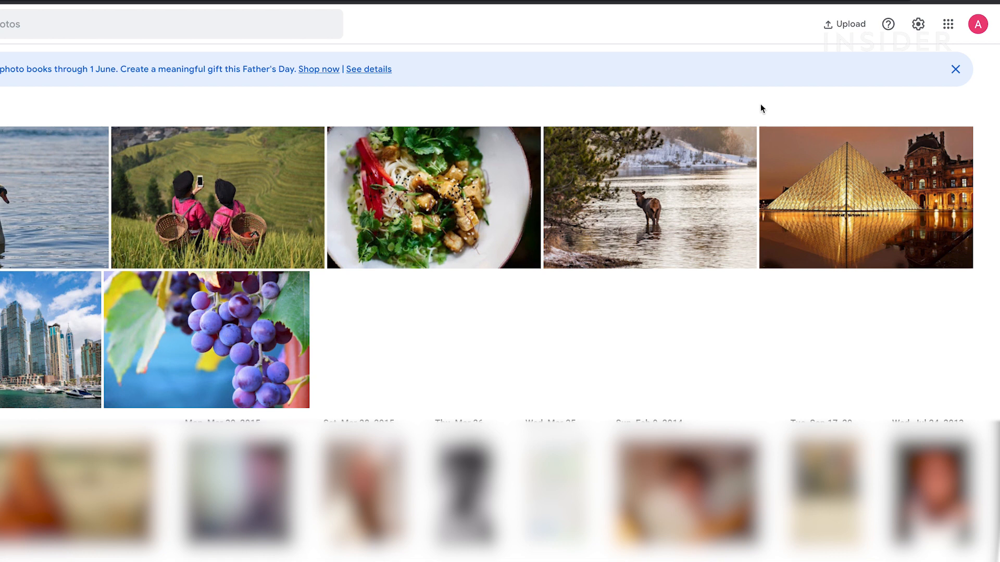
mouse_move(828, 83)
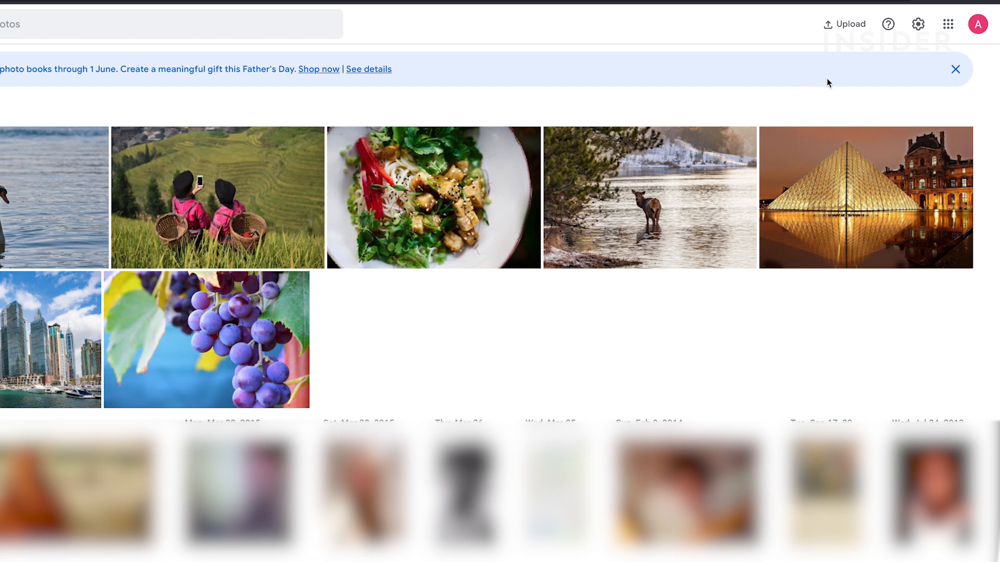
Choose Manage your Google Account from the profile avatar menu.
left_click(977, 24)
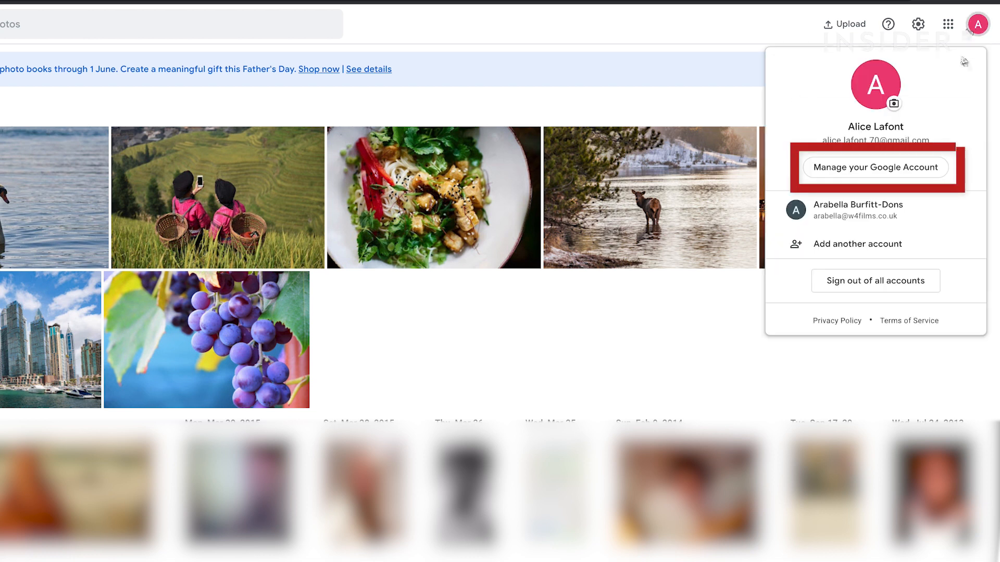
left_click(875, 167)
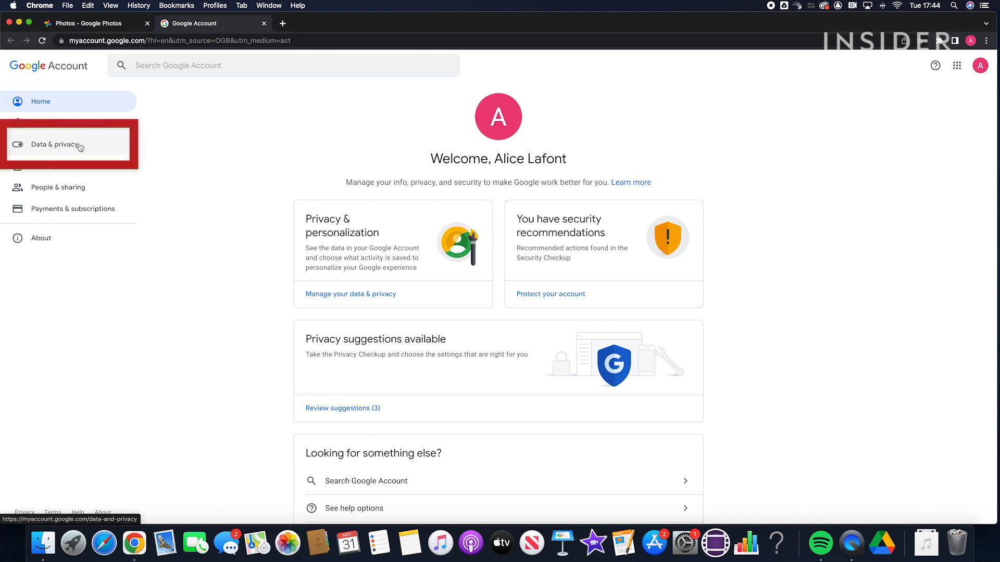
Choose Delete your Google Account under Data & privacy and verify the password.
left_click(55, 144)
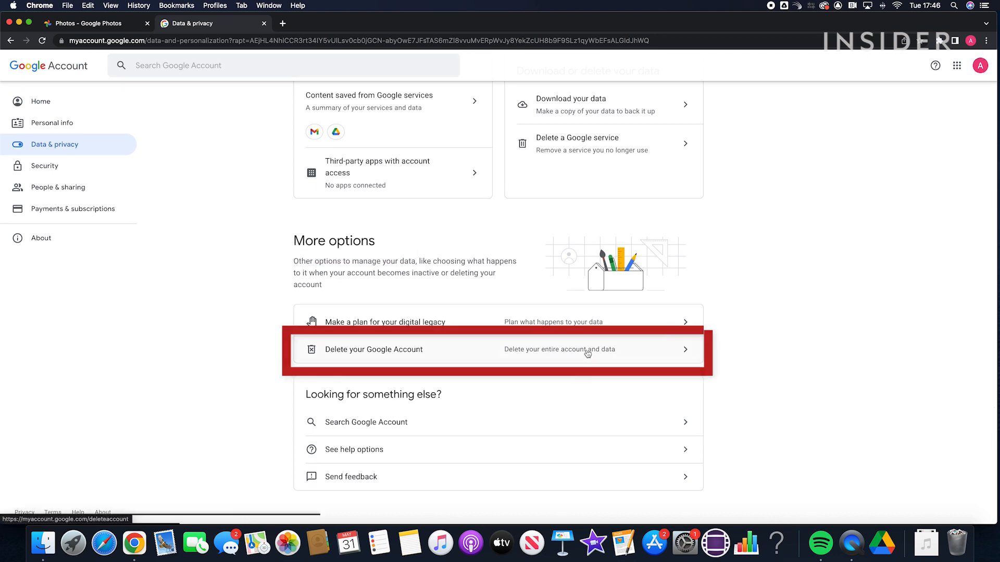
left_click(374, 349)
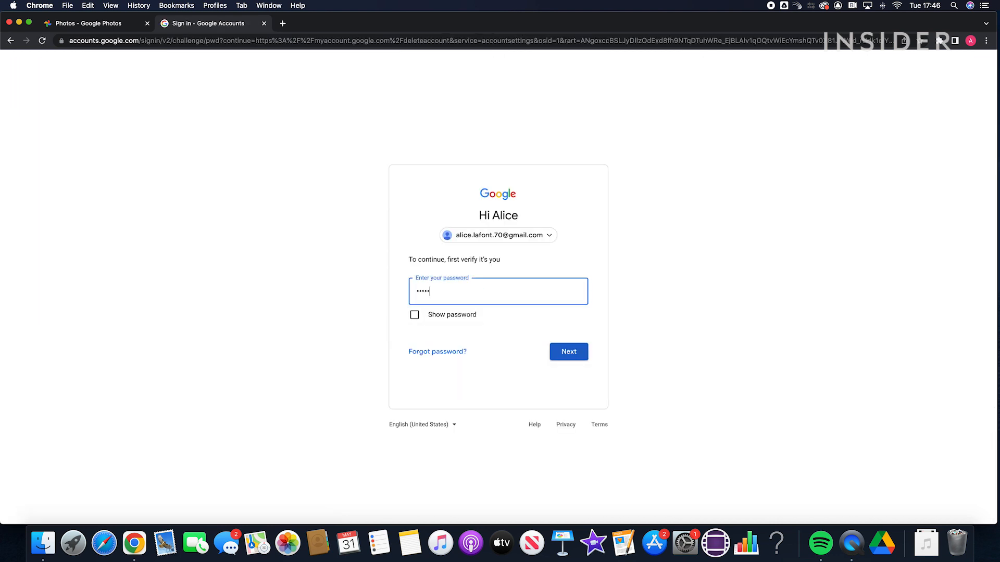
left_click(567, 352)
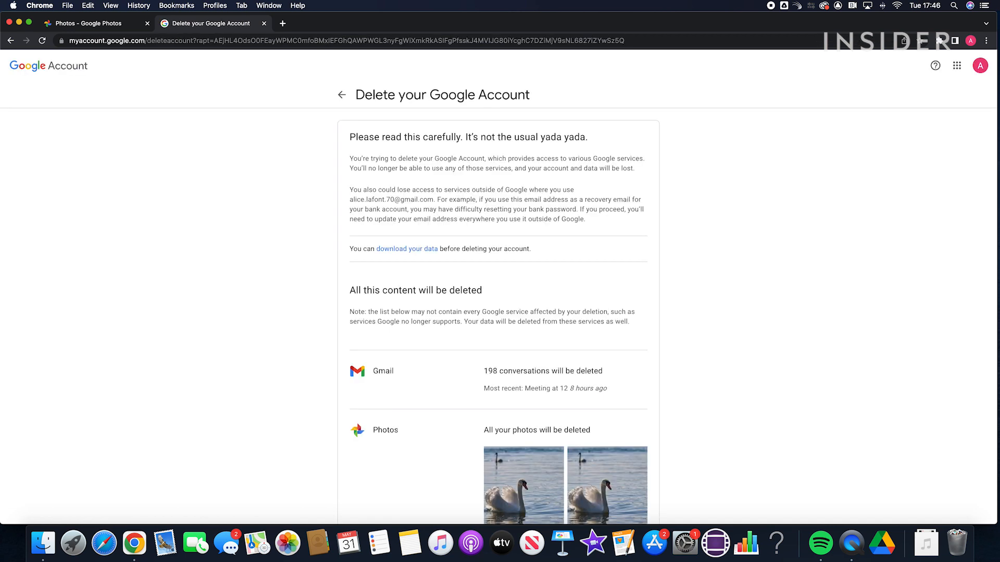
Scroll down and tick the pending financial transactions acknowledgement checkbox.
scroll("down", 3)
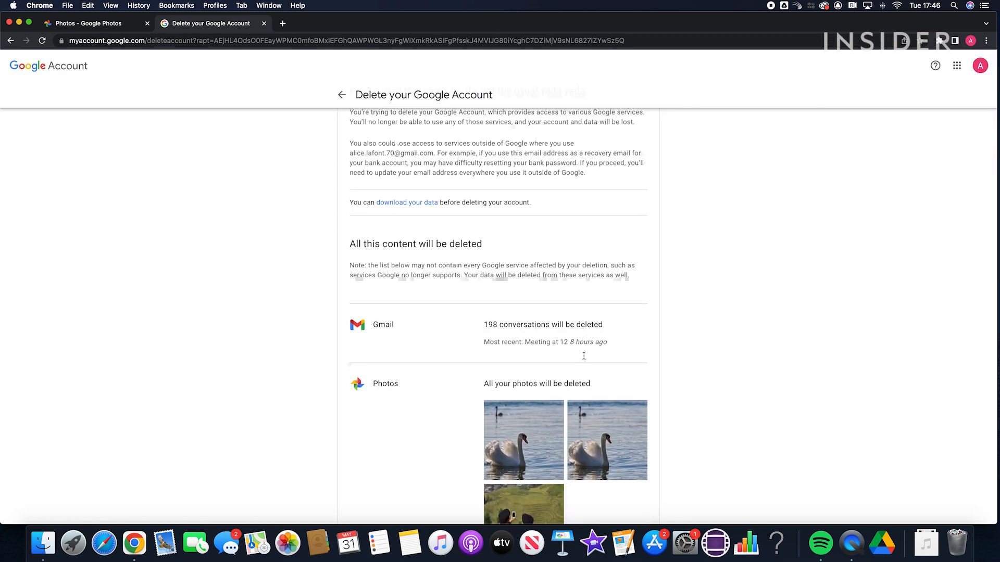
mouse_move(406, 202)
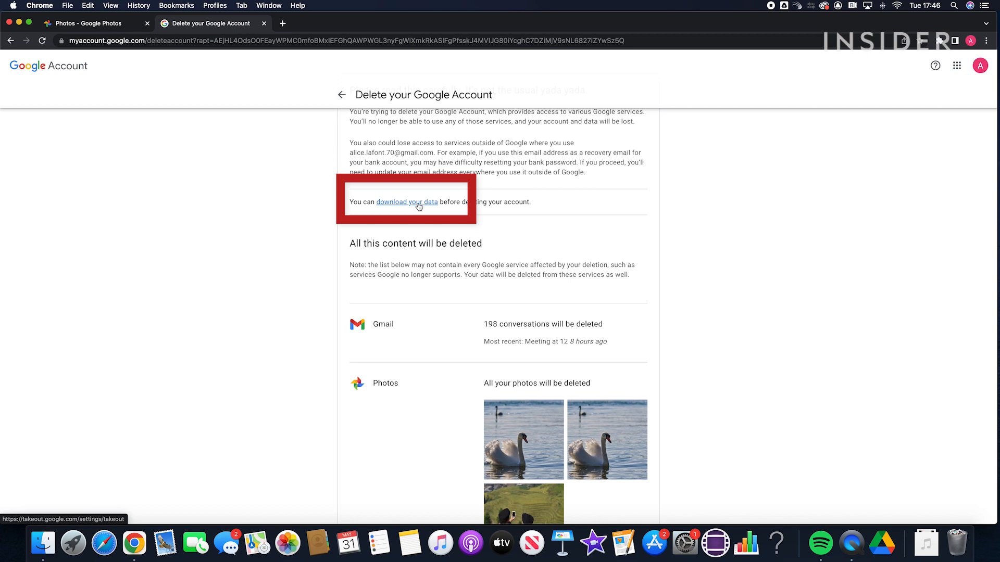
scroll("down", 3)
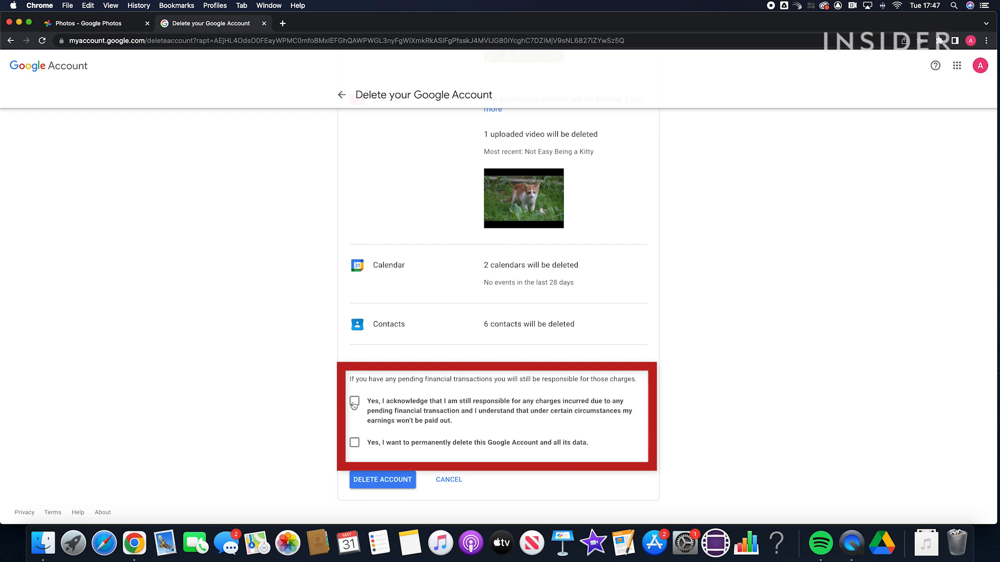
left_click(354, 401)
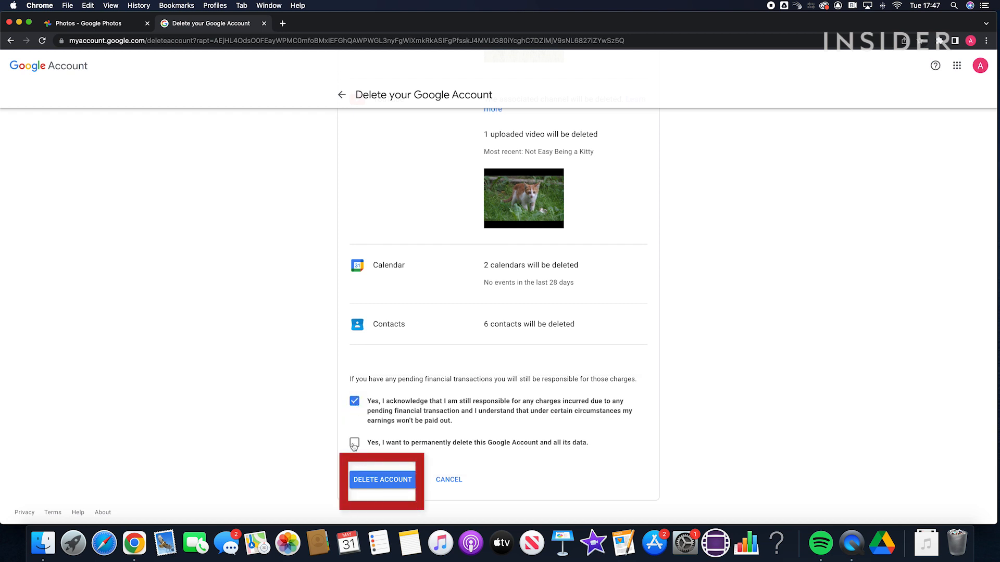